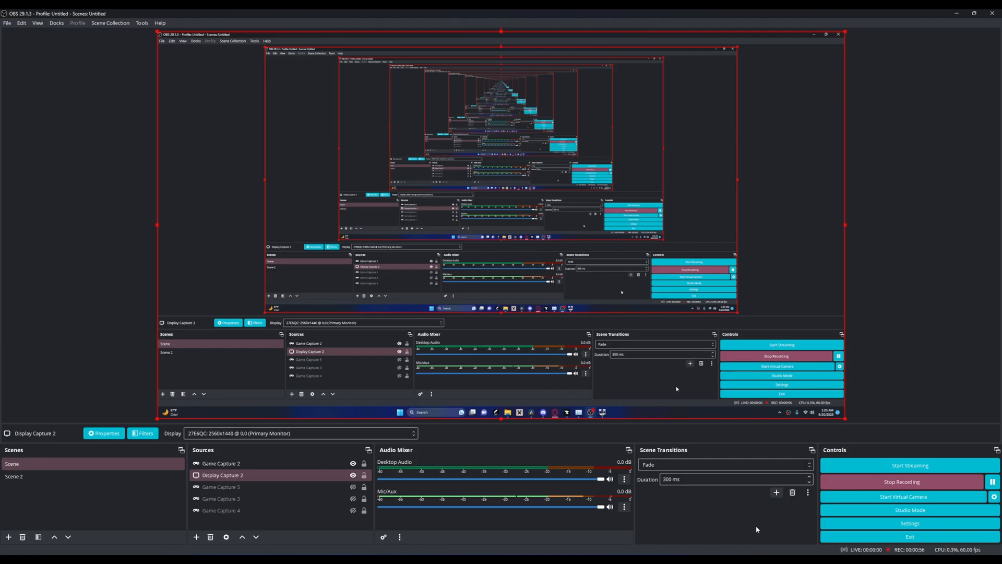
mouse_move(693, 505)
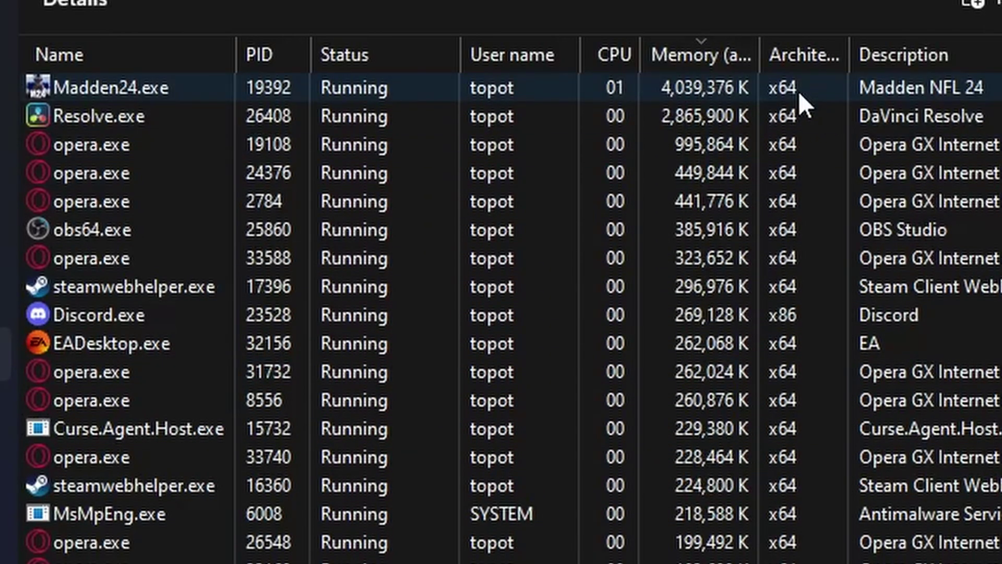
Bring up the context menu for the Madden24.exe process in the Details tab.
right_click(104, 88)
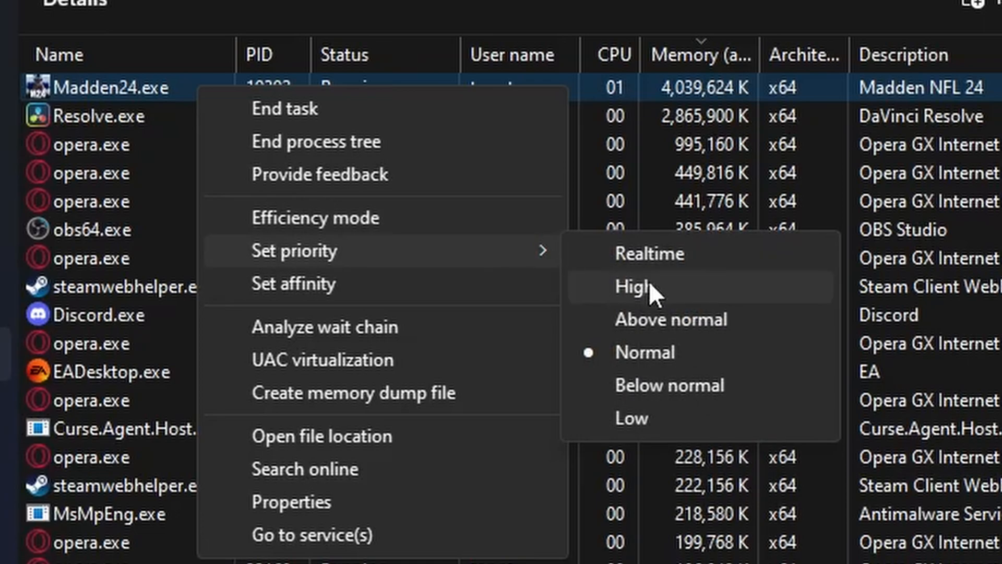
mouse_move(642, 361)
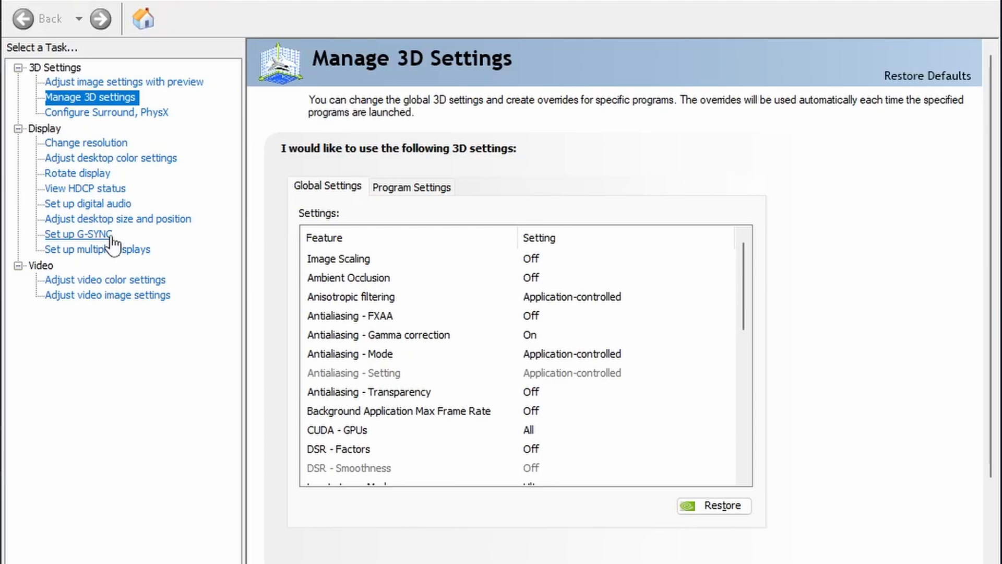
mouse_move(172, 160)
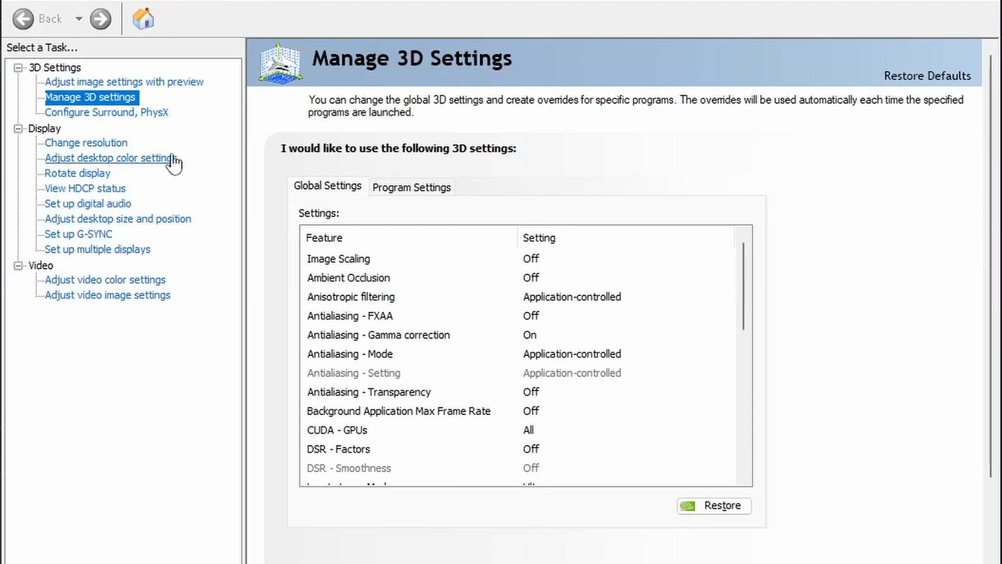
mouse_move(94, 243)
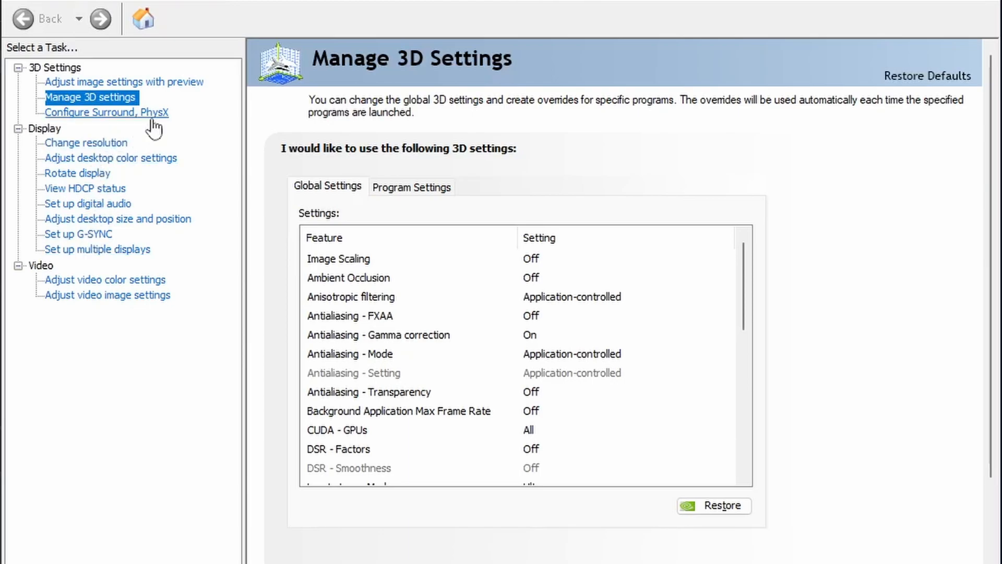
mouse_move(440, 289)
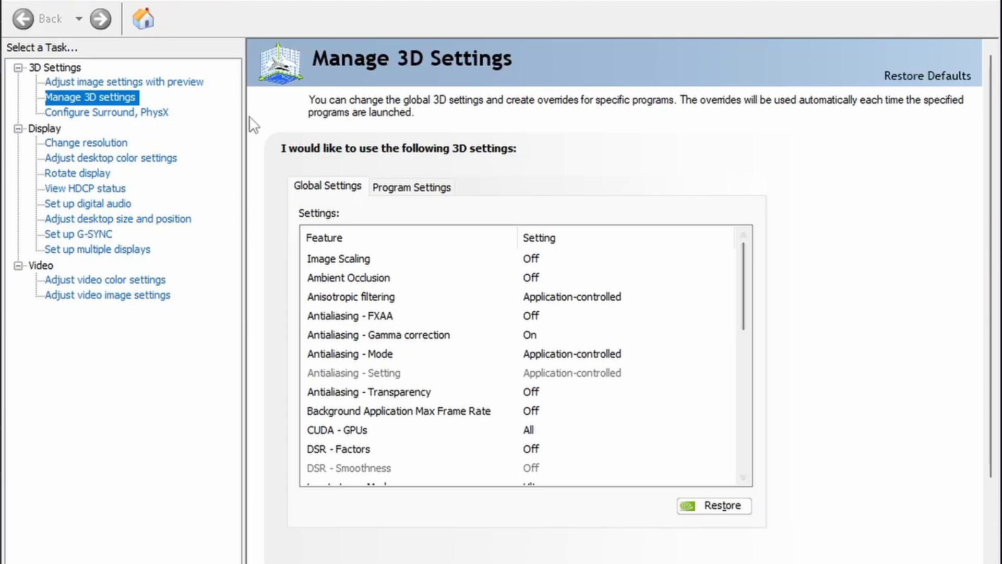
Check the Power management mode setting in the global 3D settings list.
scroll("down", 3)
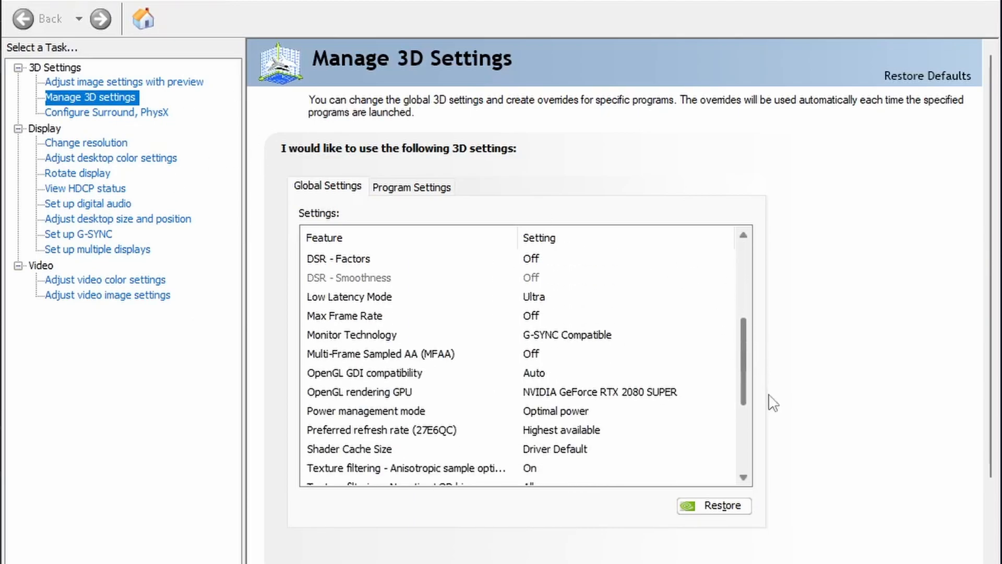
scroll("down", 3)
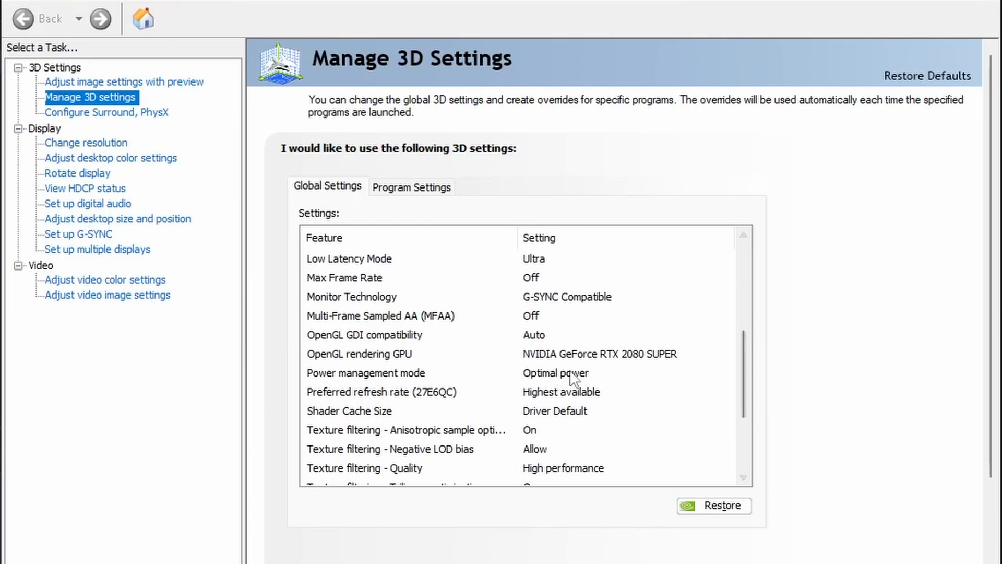
left_click(728, 373)
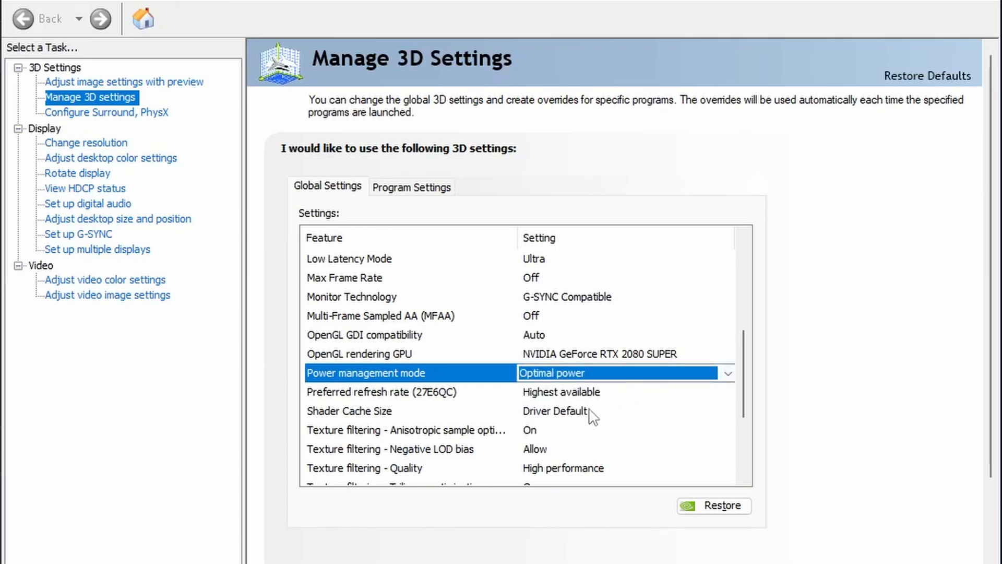
Show the value choices for Texture filtering - Quality further down the list.
scroll("down", 3)
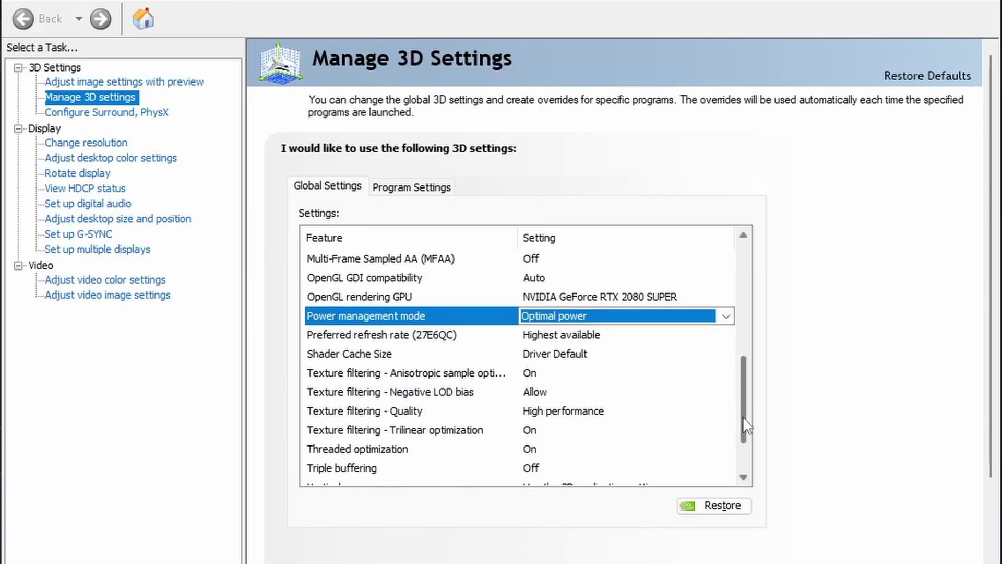
scroll("down", 3)
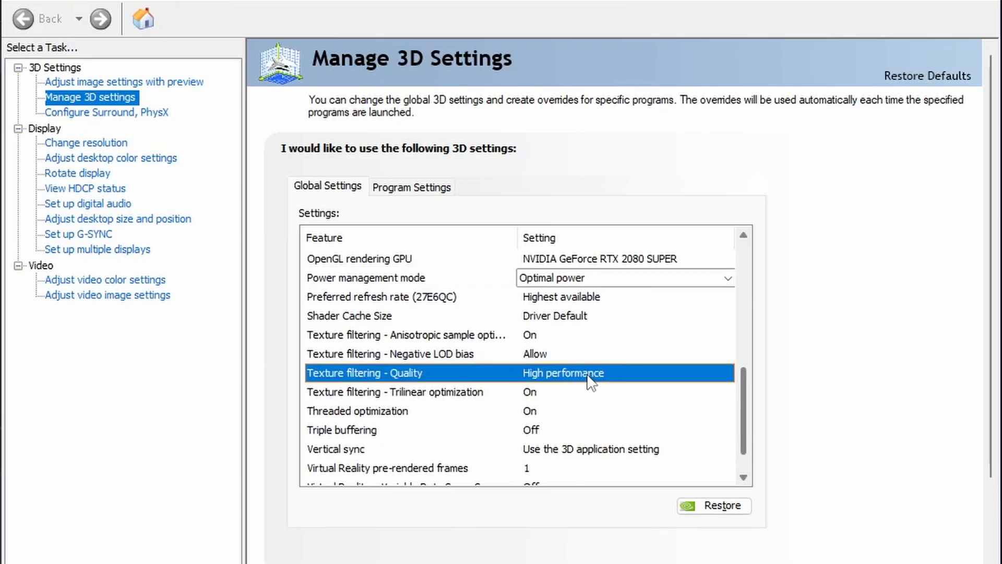
scroll("down", 3)
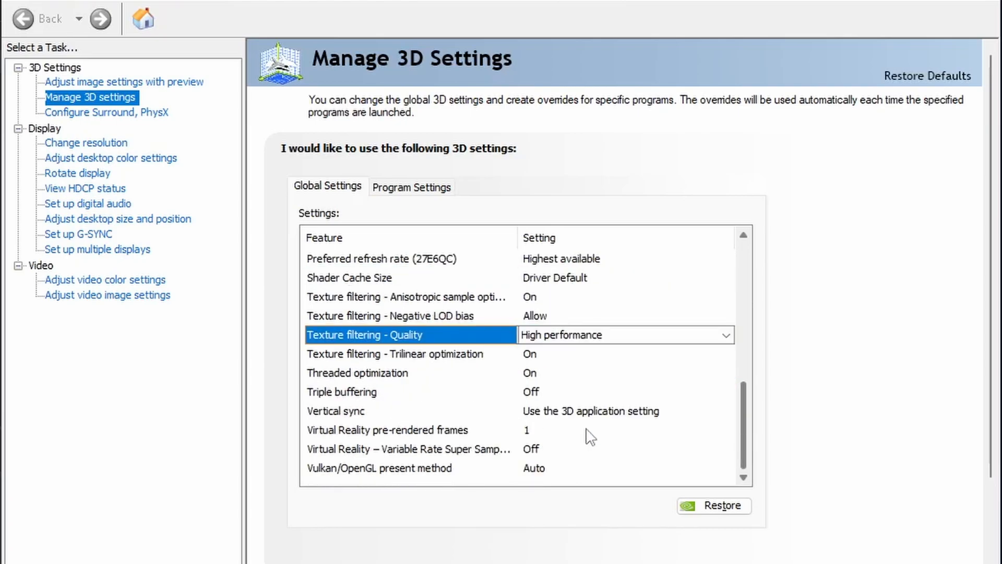
left_click(725, 335)
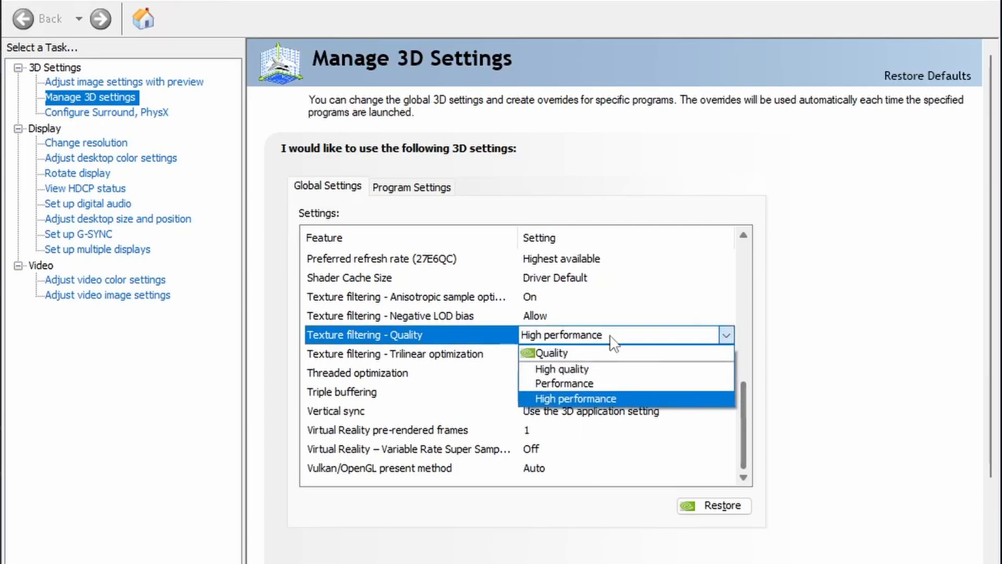
mouse_move(593, 389)
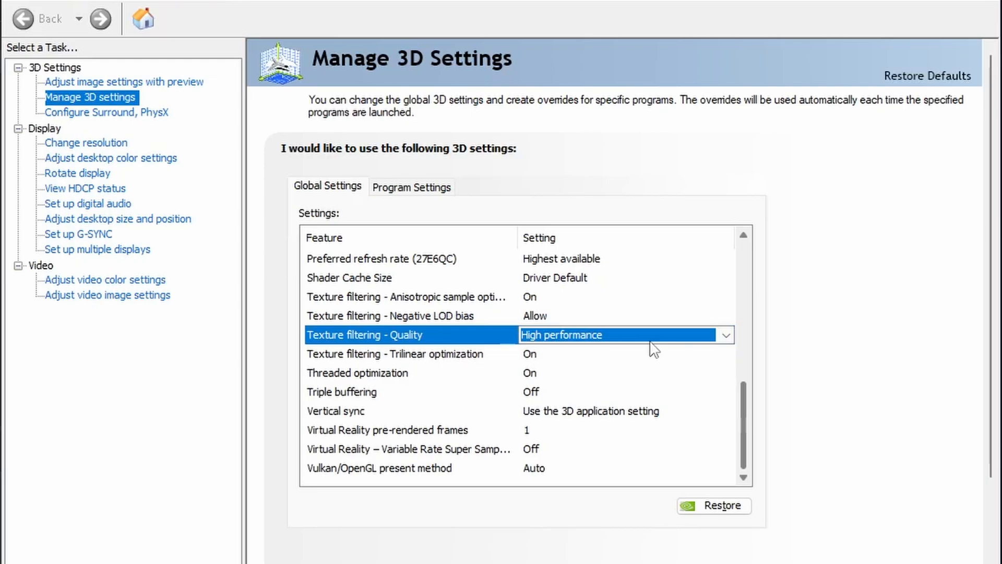
mouse_move(645, 367)
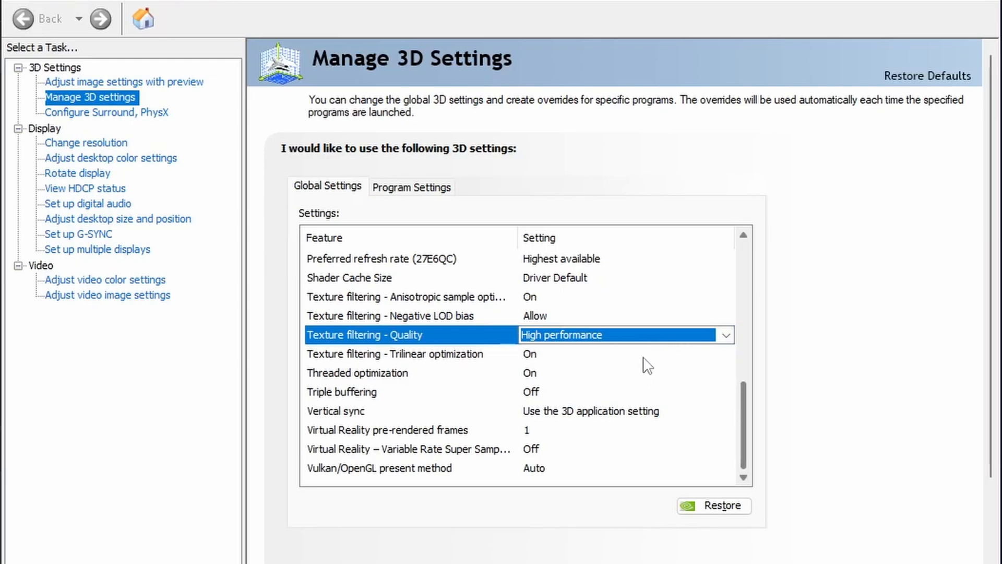
mouse_move(673, 372)
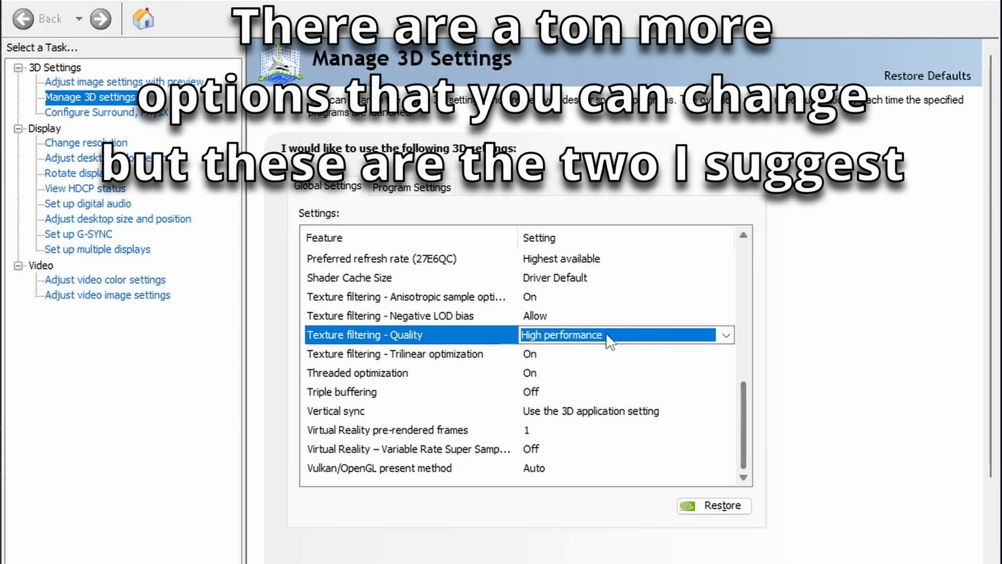
mouse_move(528, 59)
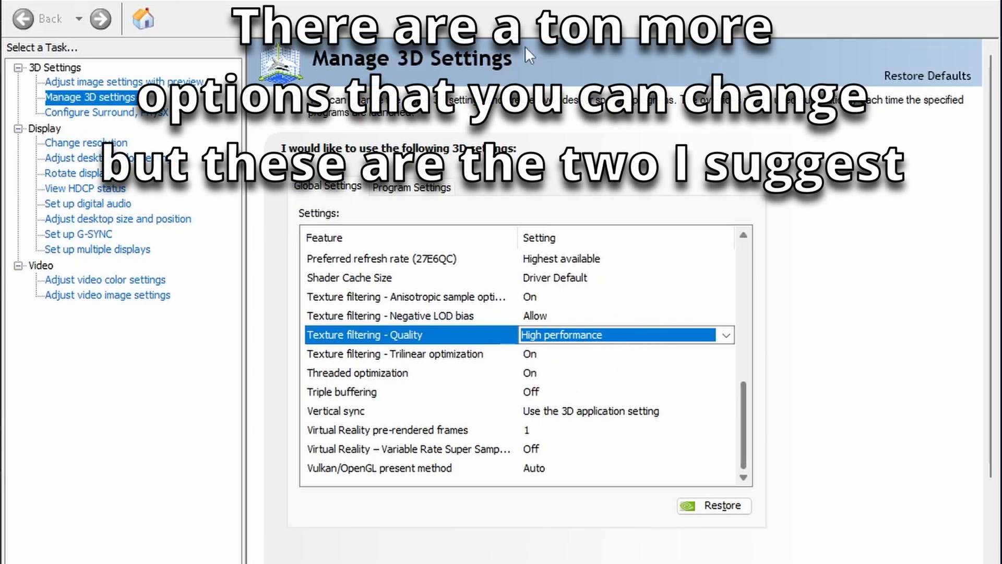
mouse_move(702, 373)
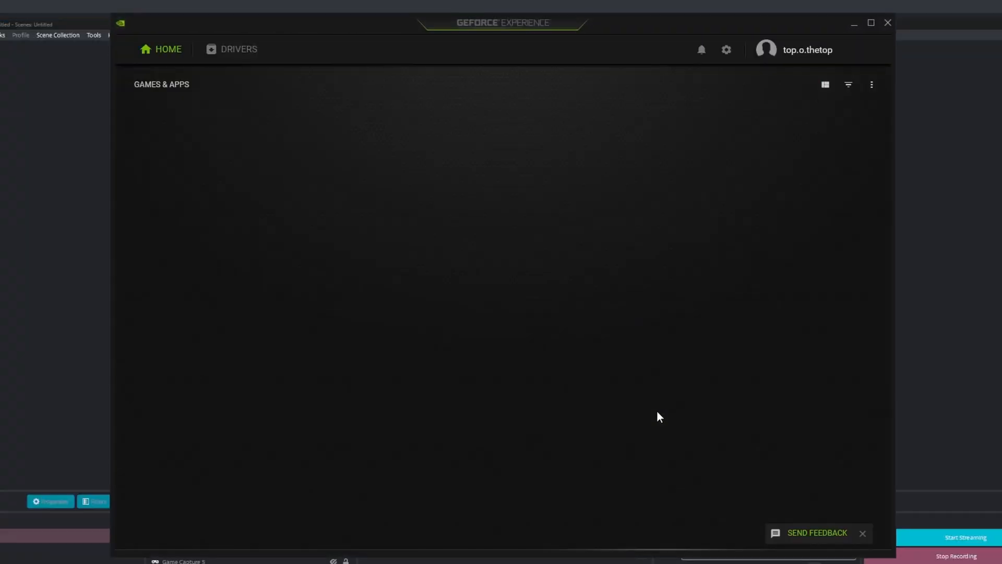
Check the DRIVERS page for Game Ready Driver 536.99 and skim its release notes.
left_click(239, 49)
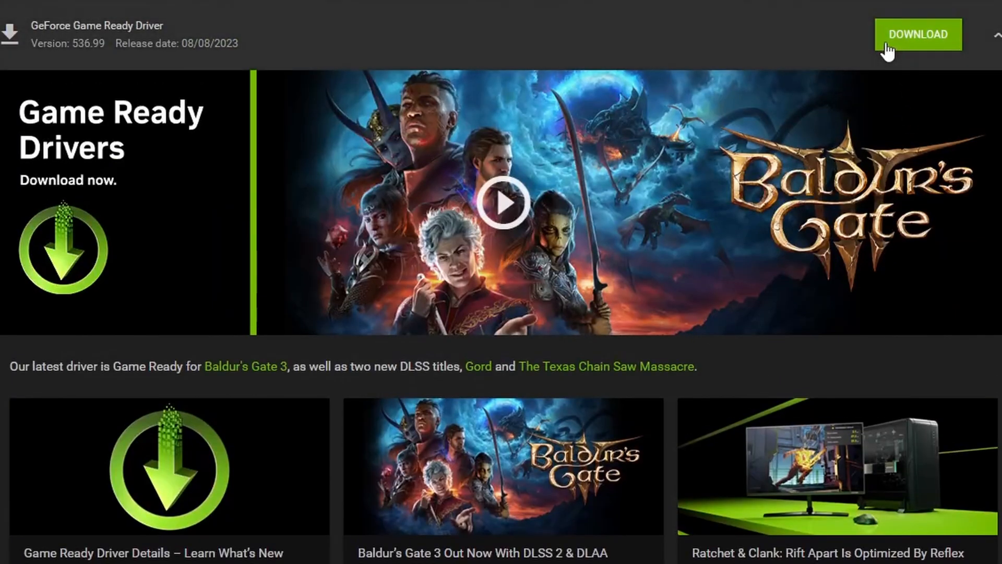
scroll("down", 3)
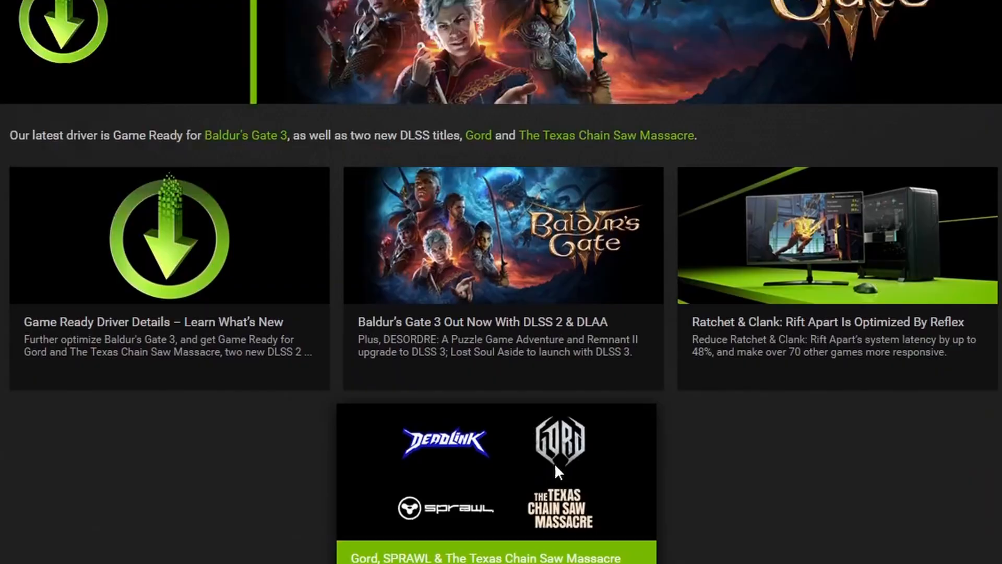
scroll("down", 3)
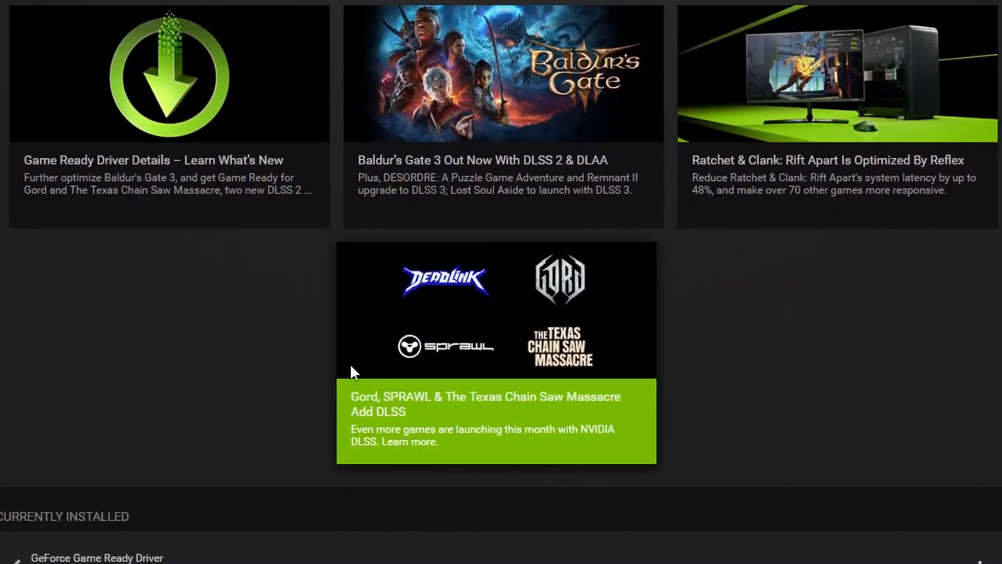
scroll("up", 3)
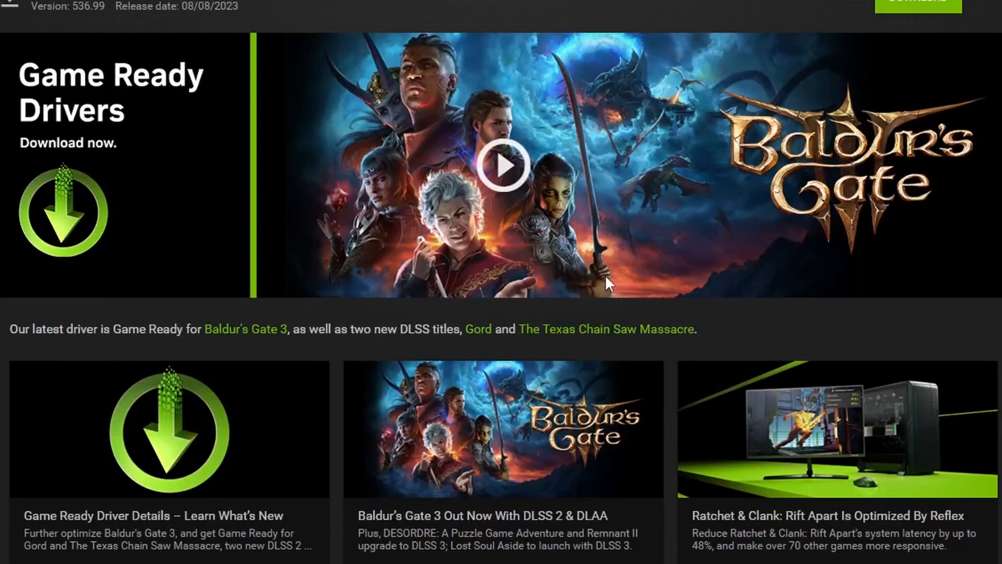
mouse_move(409, 428)
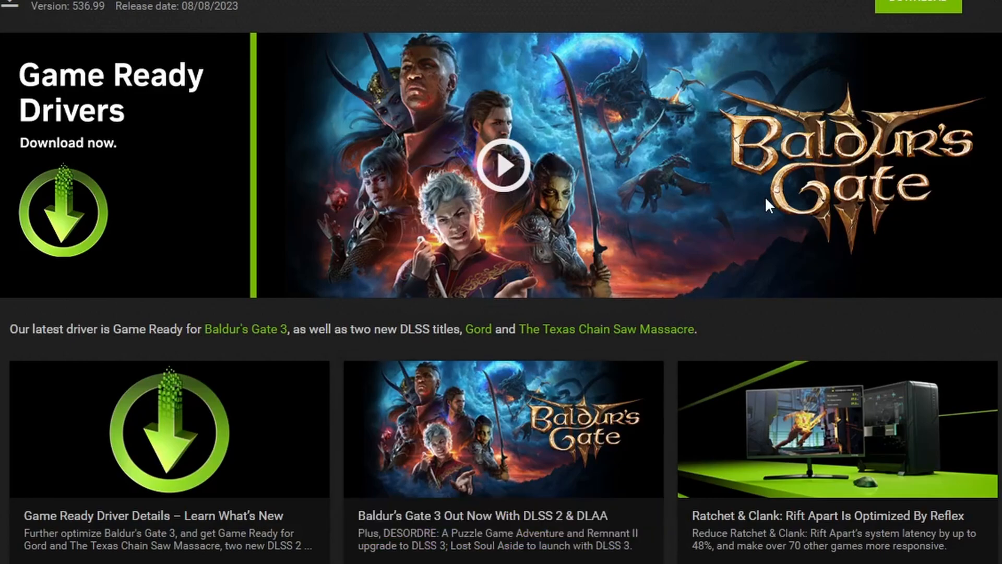
mouse_move(366, 398)
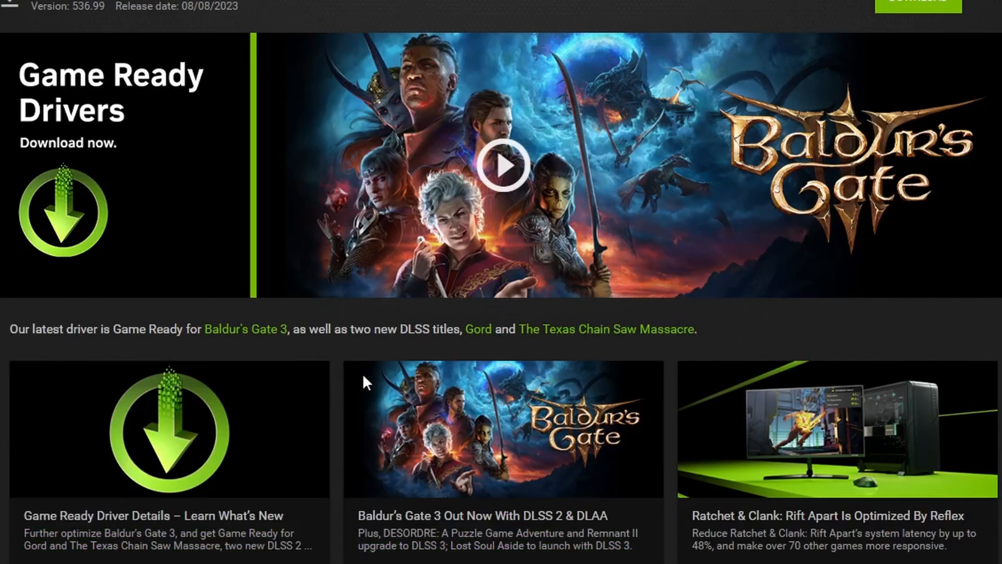
mouse_move(816, 94)
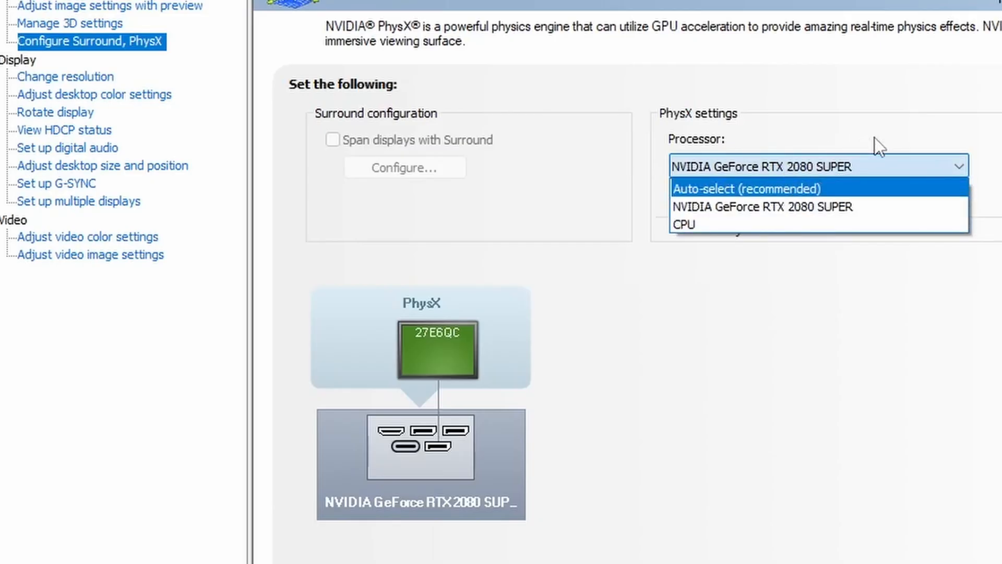
Show Configure Surround, PhysX with the GeForce RTX 2080 SUPER as PhysX processor.
left_click(762, 206)
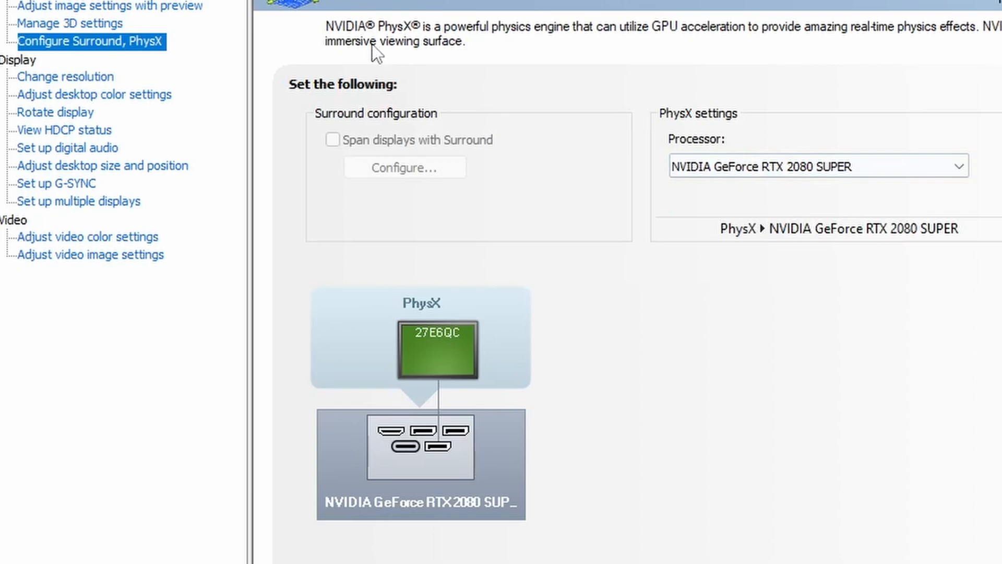
mouse_move(836, 217)
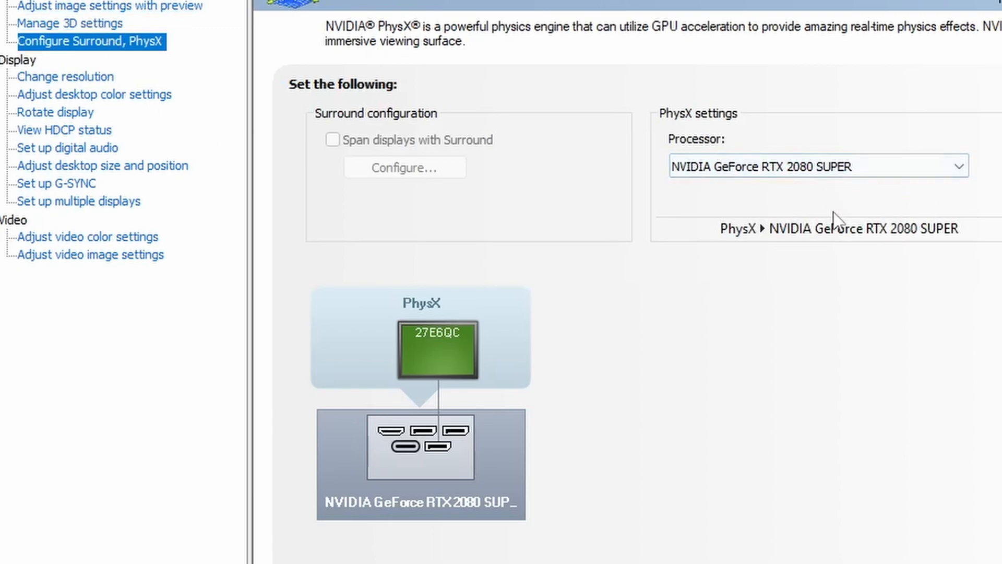
mouse_move(825, 211)
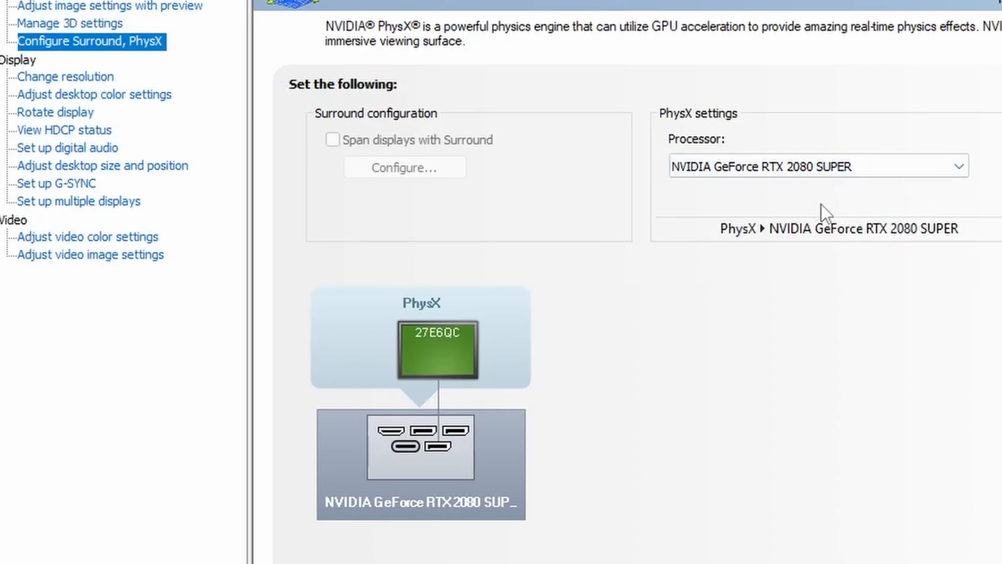
left_click(818, 166)
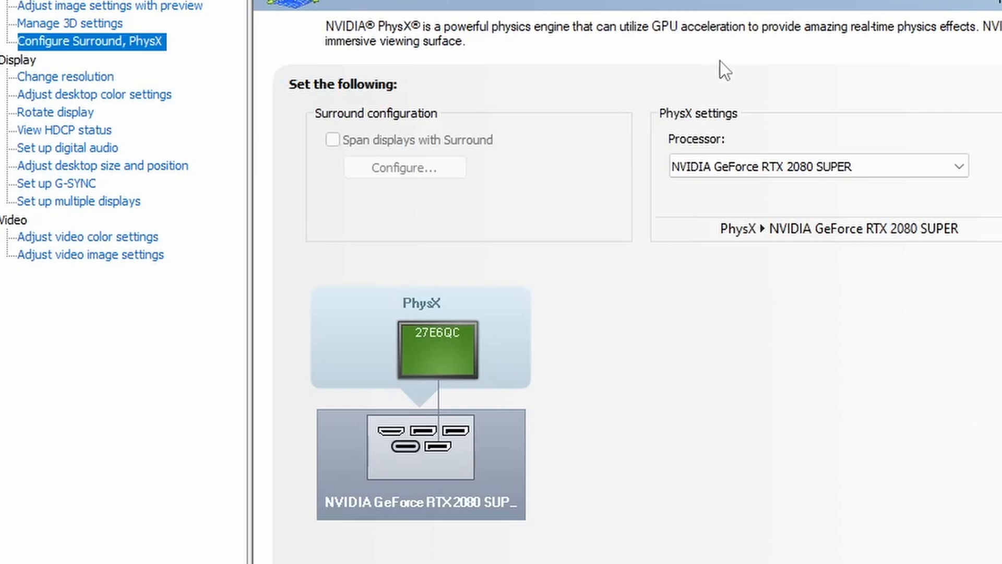
mouse_move(763, 220)
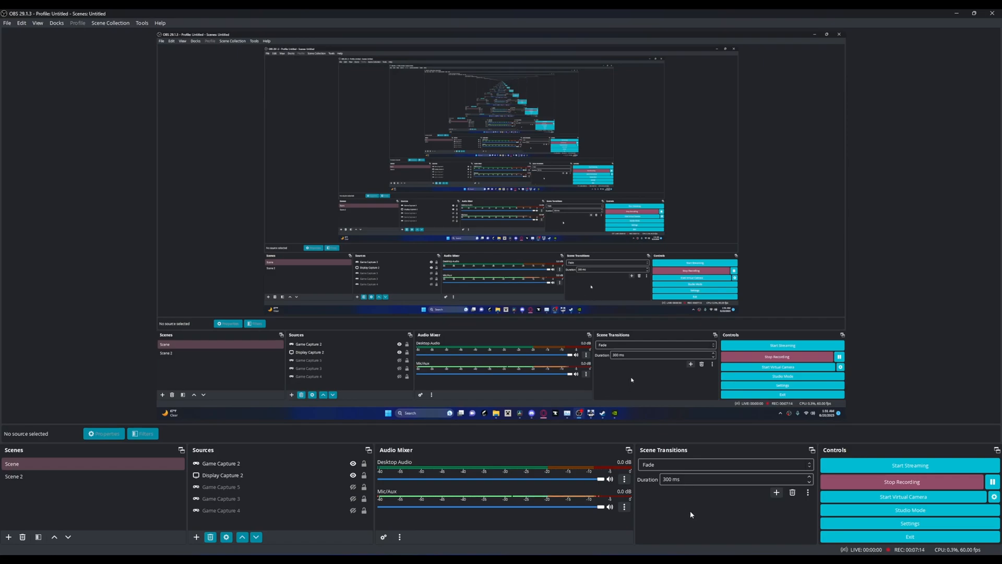
mouse_move(713, 516)
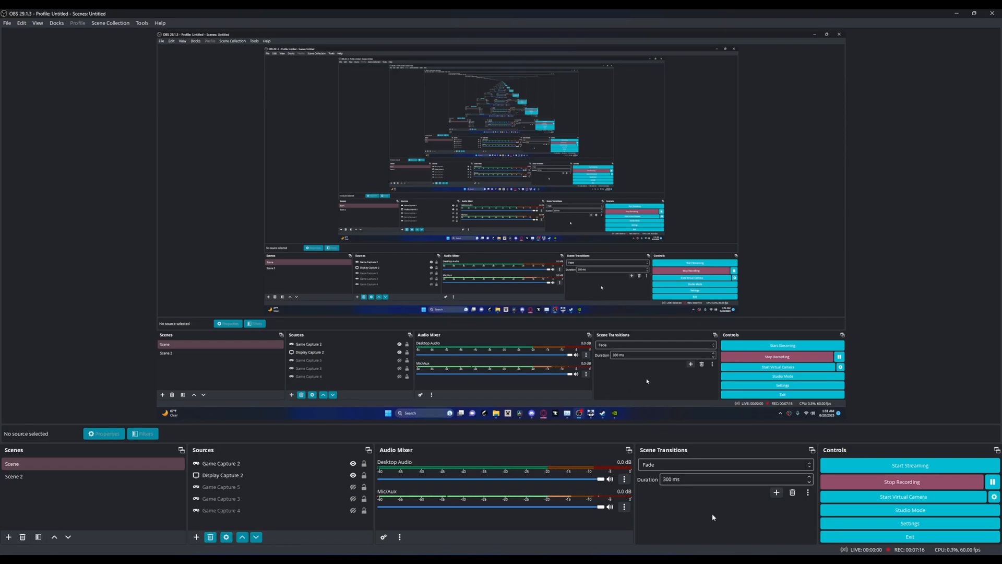
mouse_move(709, 512)
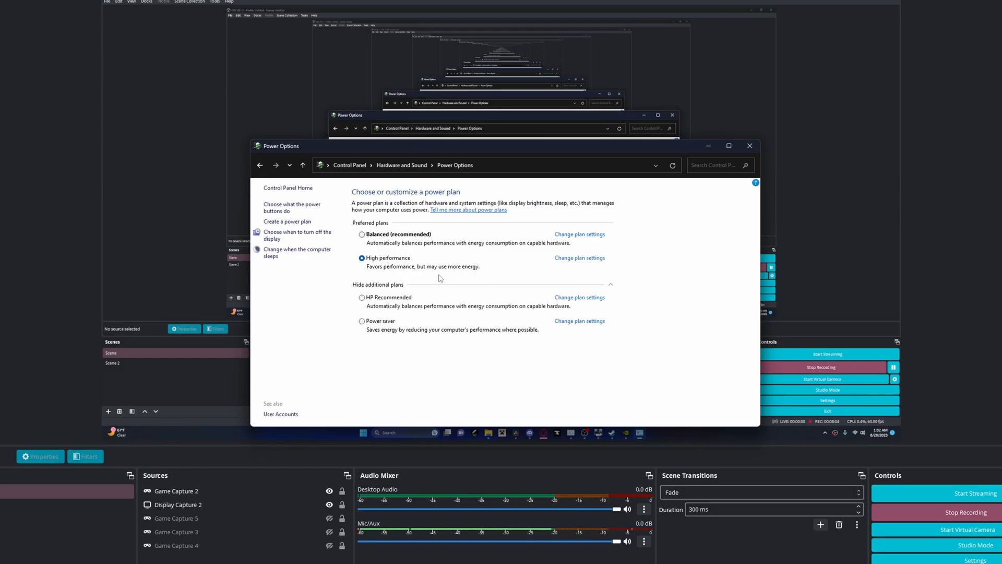
mouse_move(419, 274)
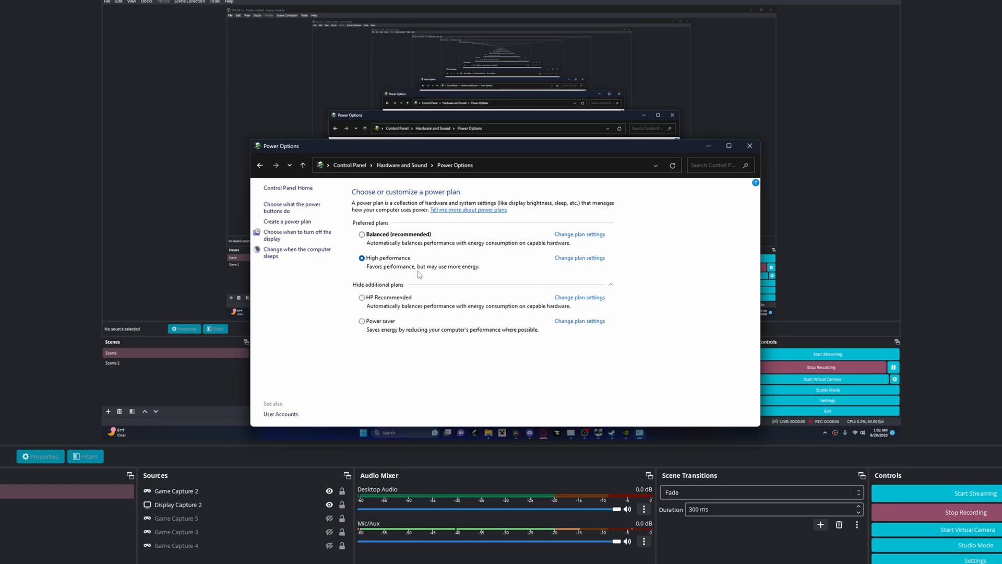
Select the High performance plan in Power Options.
left_click(749, 146)
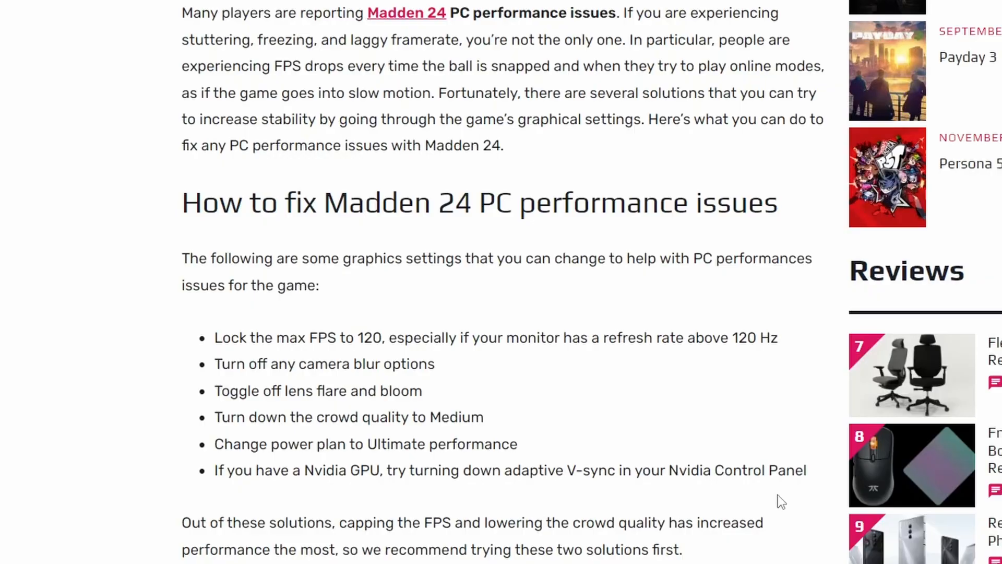
mouse_move(810, 499)
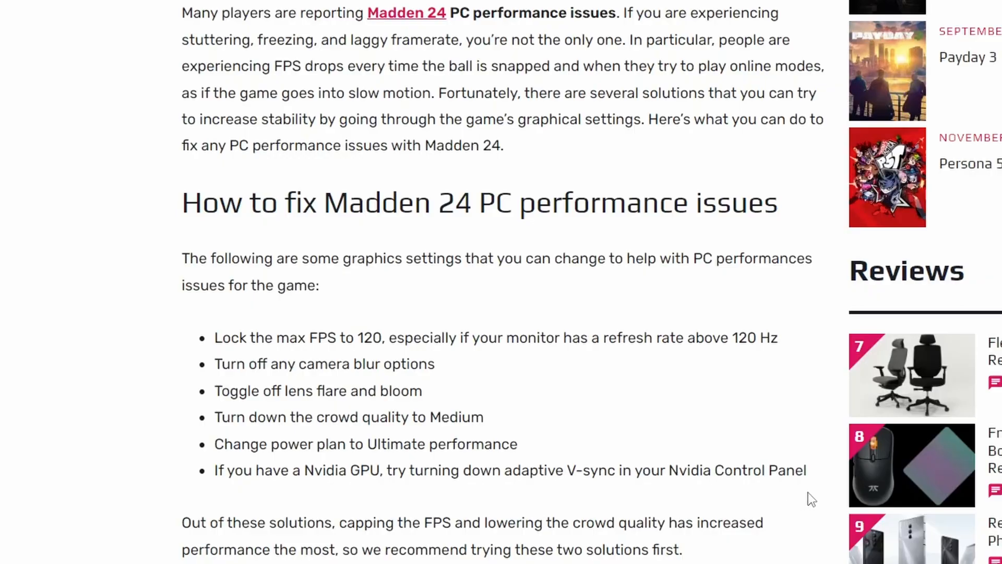
mouse_move(286, 347)
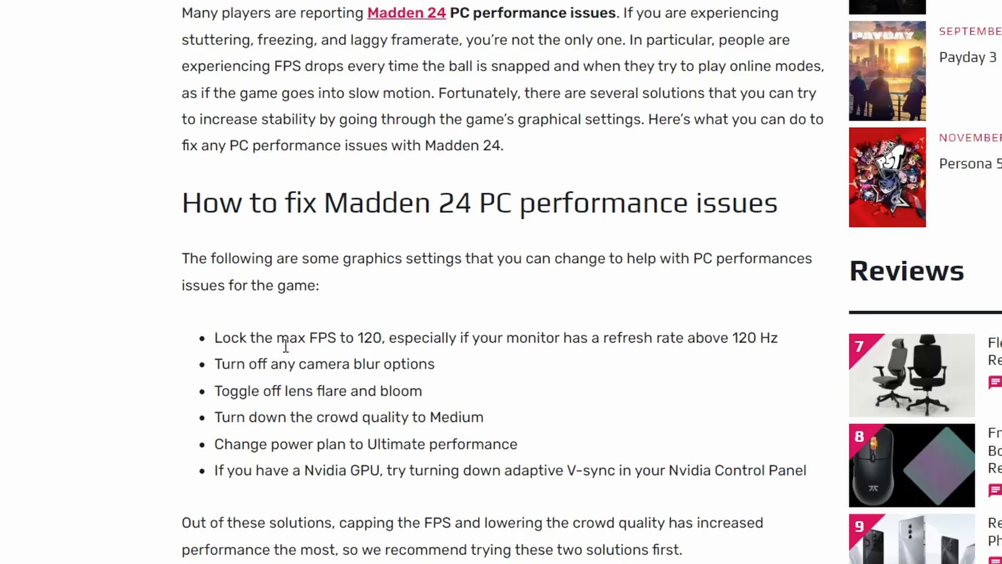
mouse_move(386, 356)
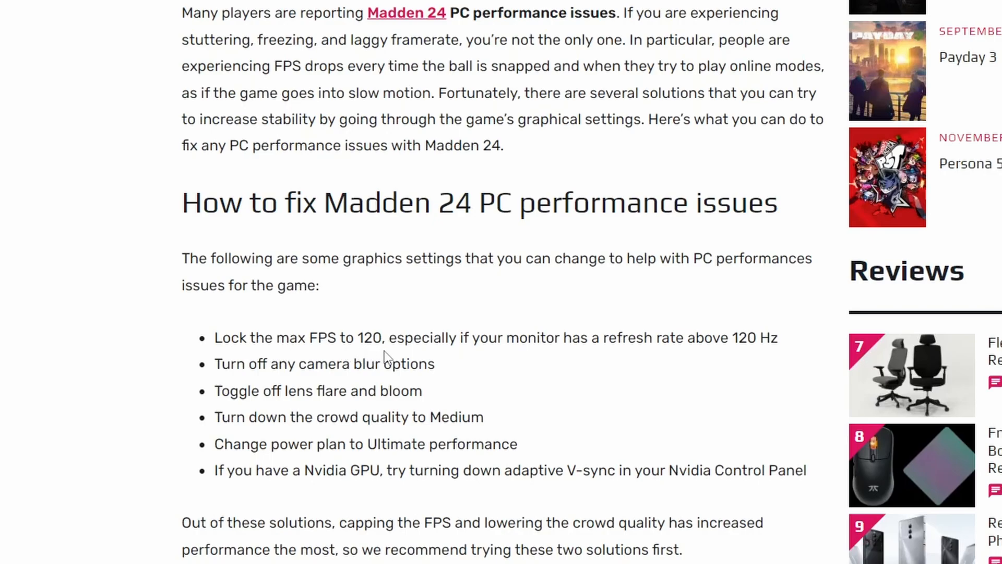
mouse_move(671, 344)
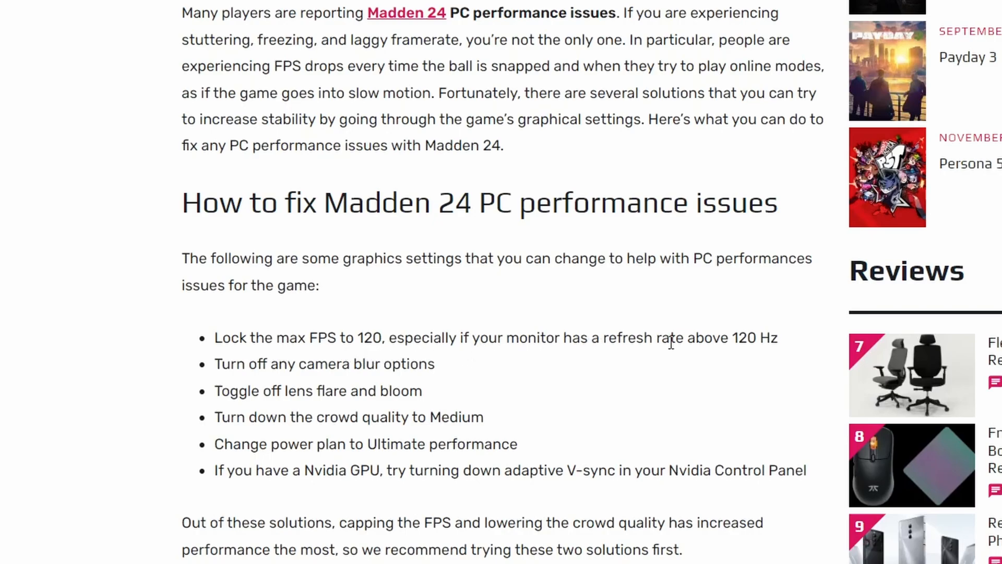
mouse_move(700, 353)
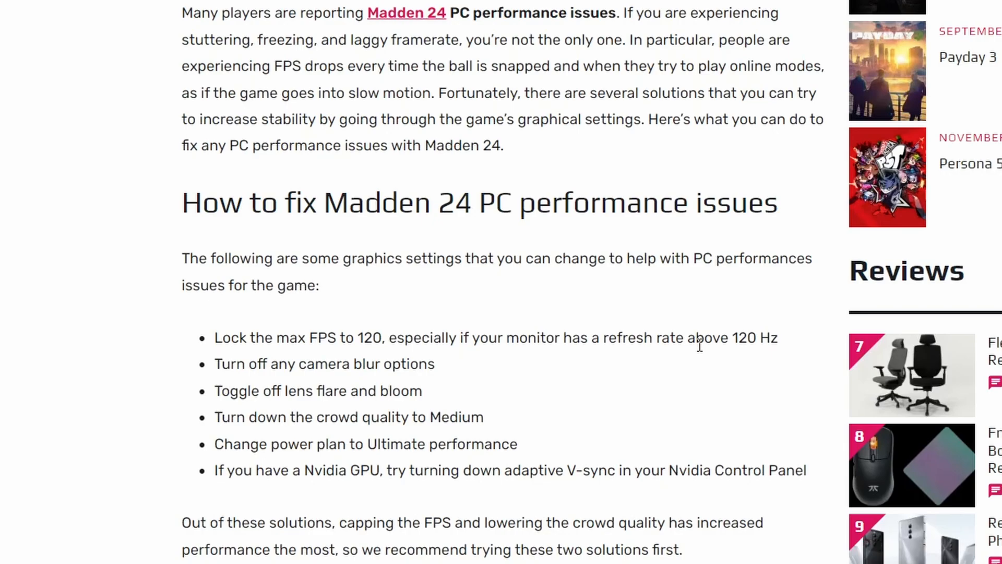
mouse_move(704, 368)
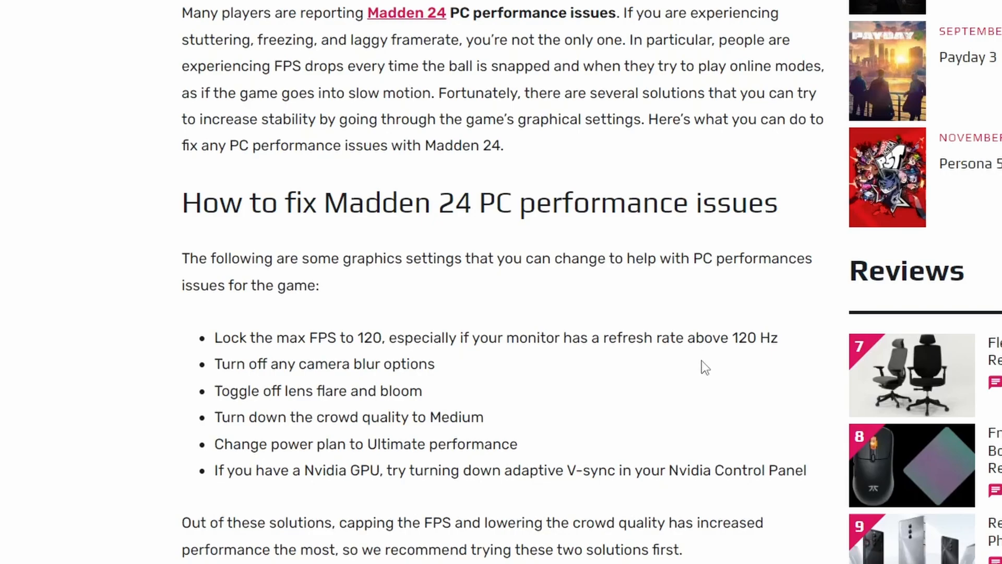
mouse_move(498, 356)
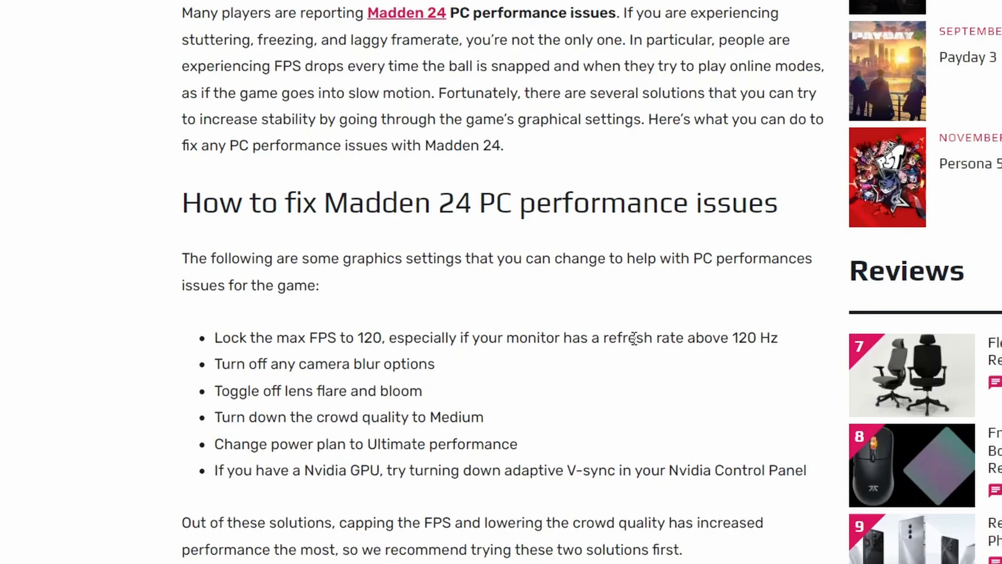
mouse_move(726, 347)
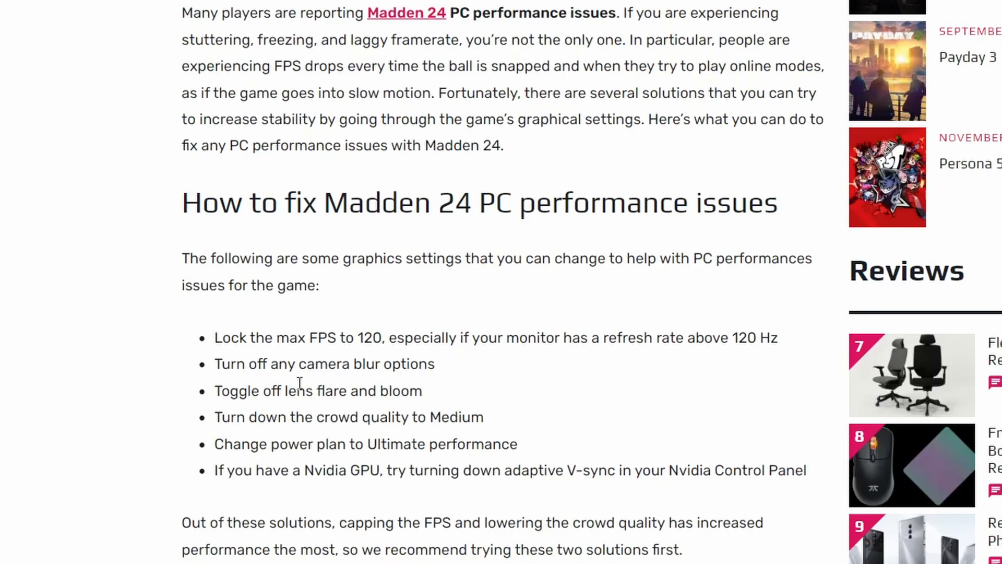
mouse_move(370, 419)
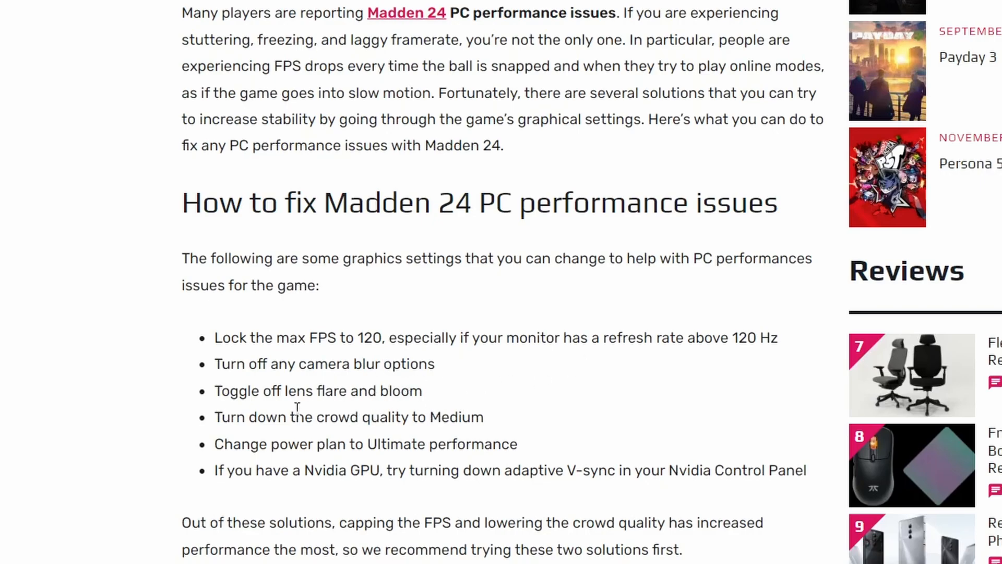
mouse_move(343, 415)
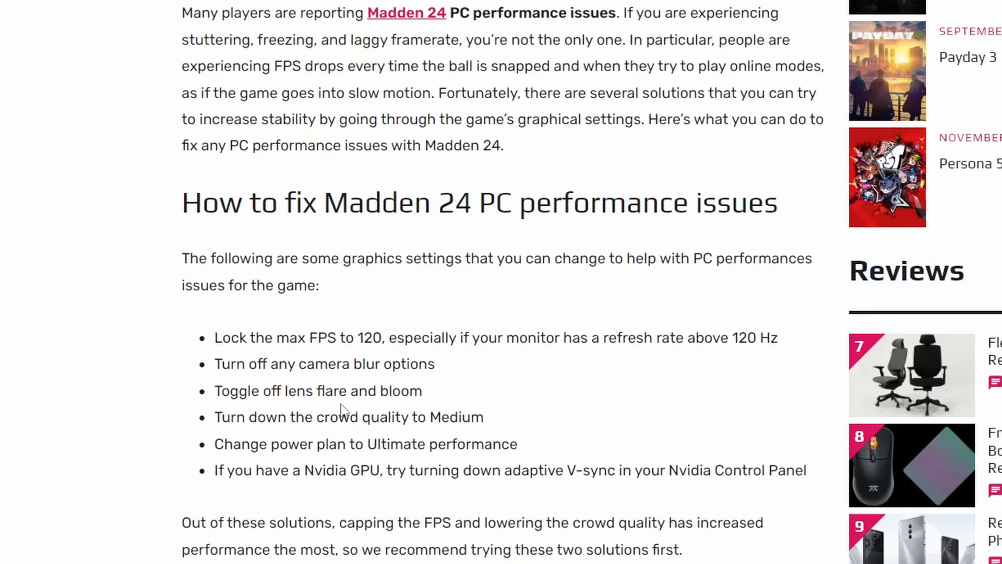
mouse_move(325, 445)
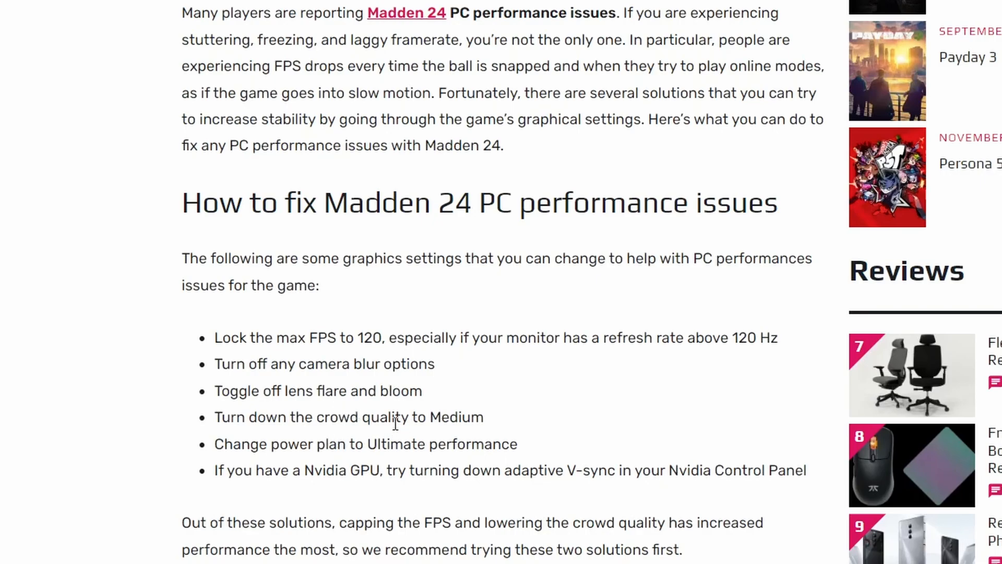
mouse_move(510, 444)
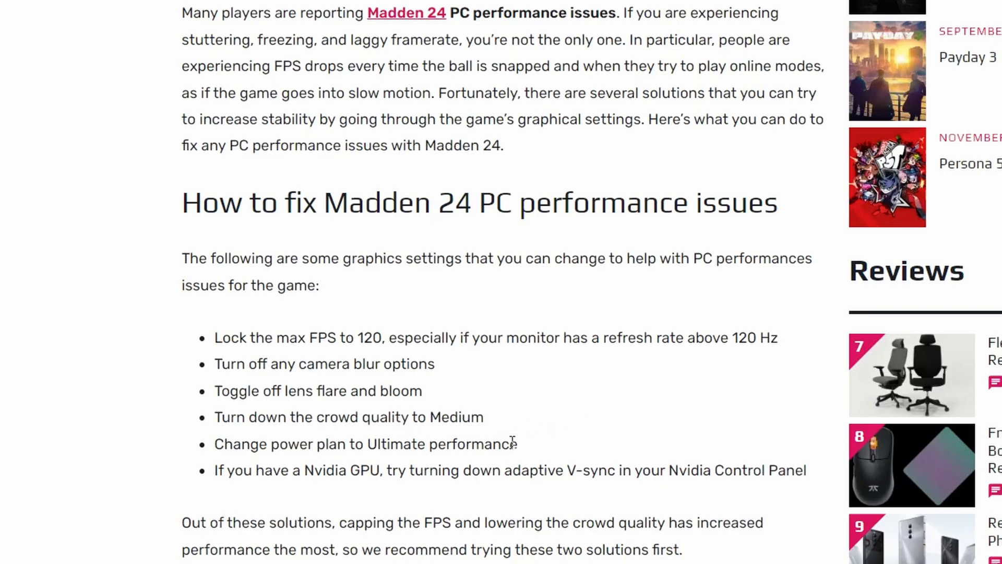
mouse_move(463, 438)
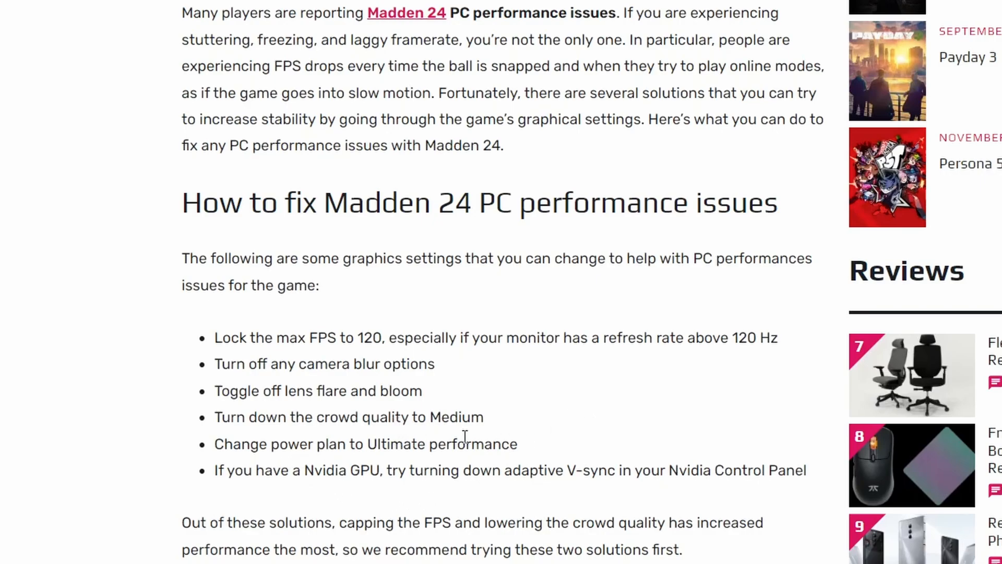
Highlight 'Ultimate' in the power plan tip, then clear the highlight.
left_click_drag(214, 469, 380, 470)
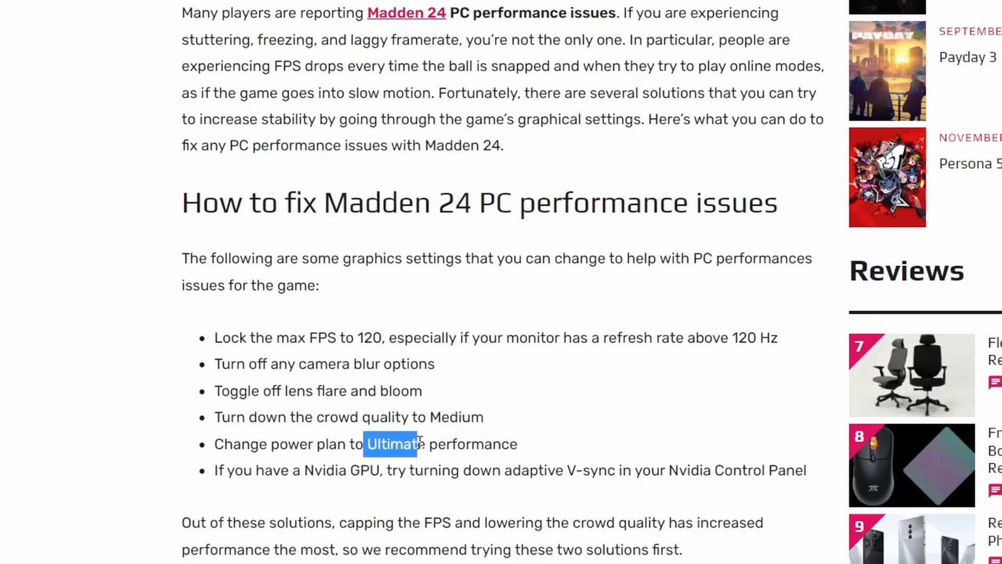
left_click(541, 476)
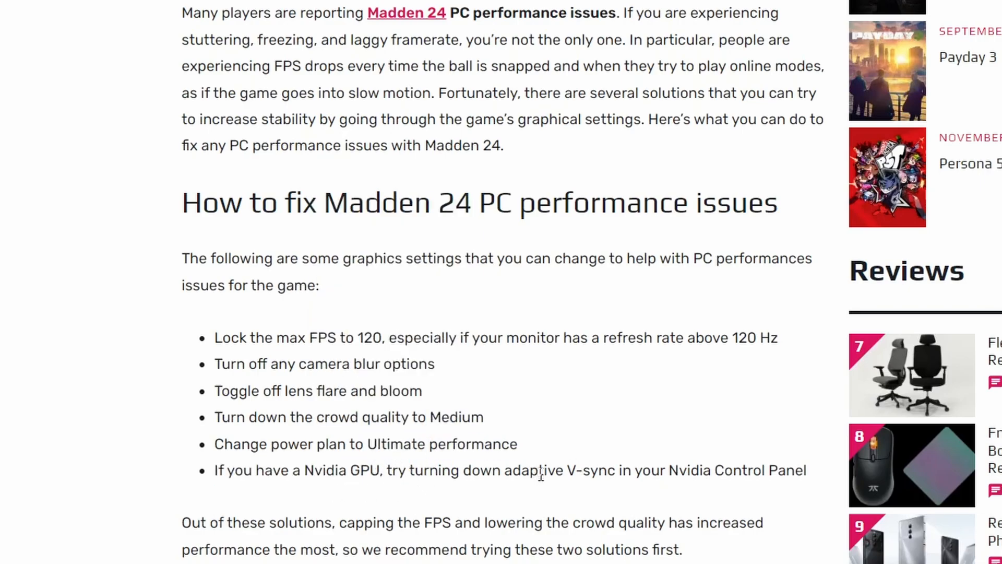
mouse_move(569, 475)
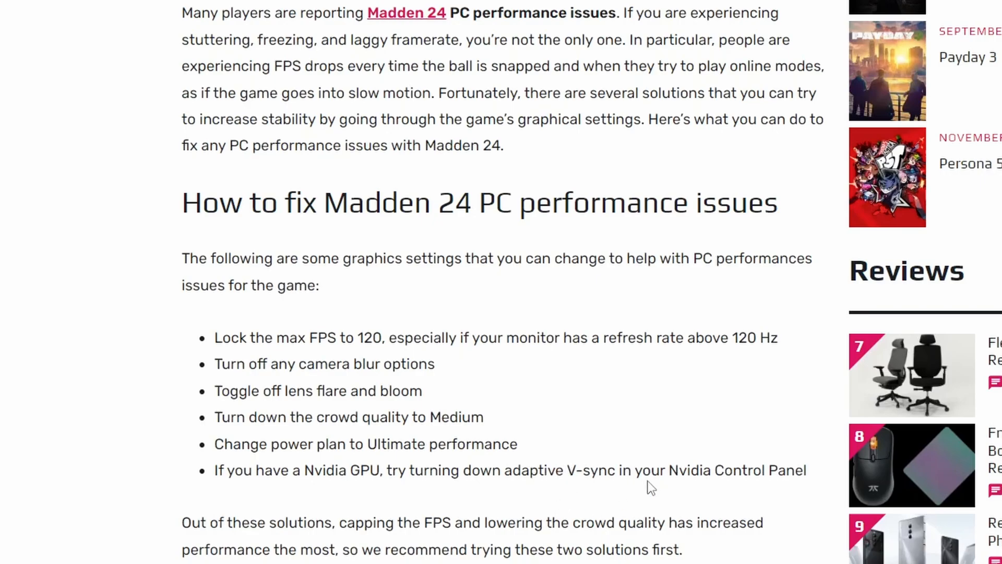
mouse_move(435, 421)
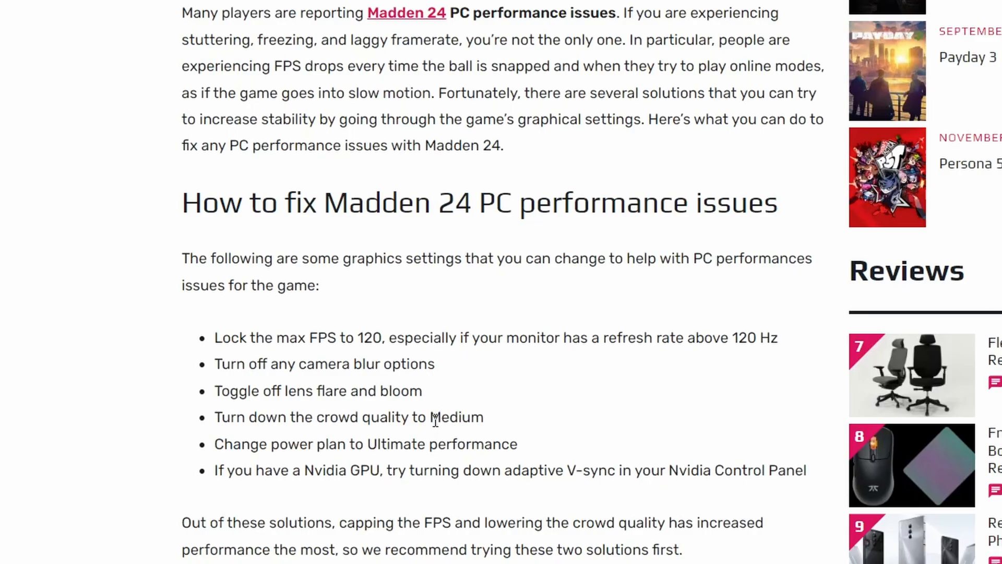